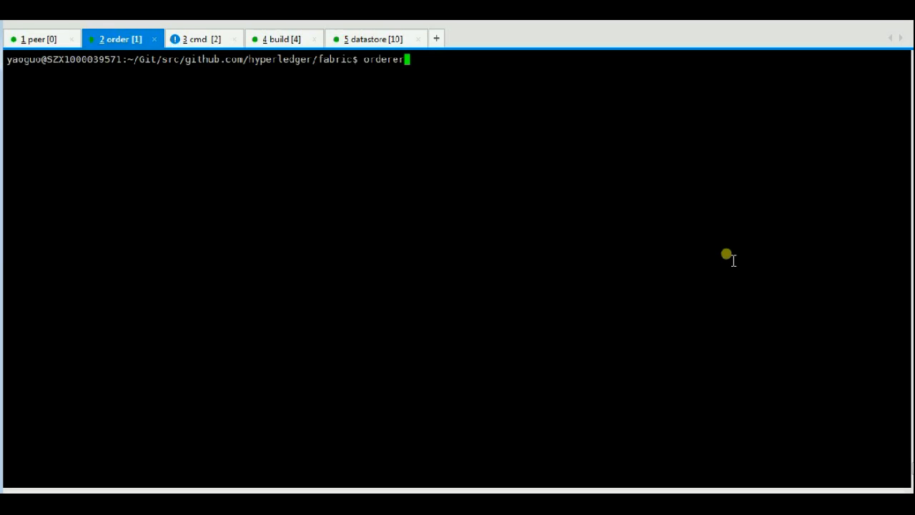
mouse_move(683, 246)
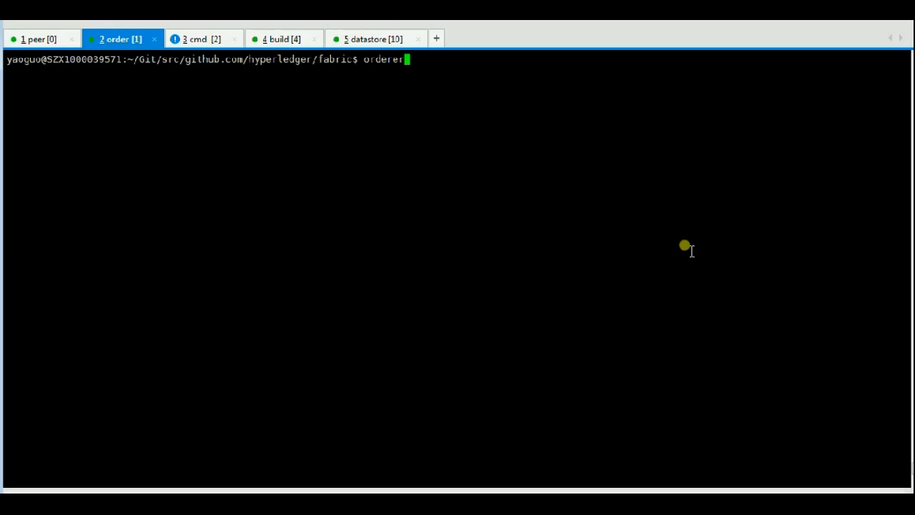
Run the already-typed 'orderer' command to start the orderer
key(Return)
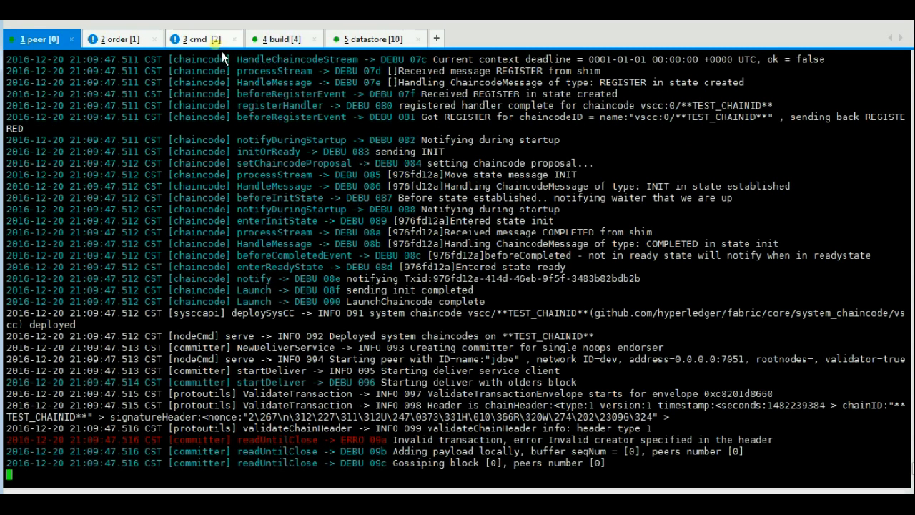
In the cmd session, run the deploy of mycc from chaincode_example01 with a=100, b=200
click(203, 38)
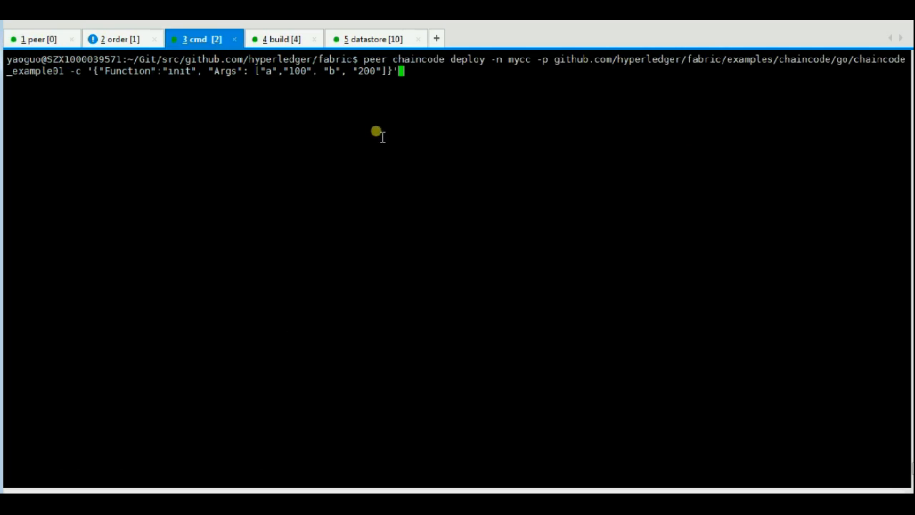
mouse_move(507, 67)
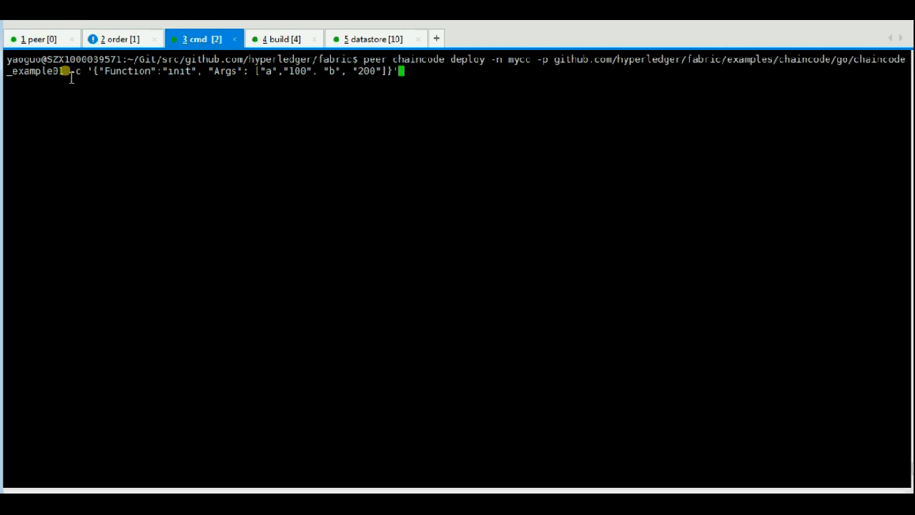
key(Return)
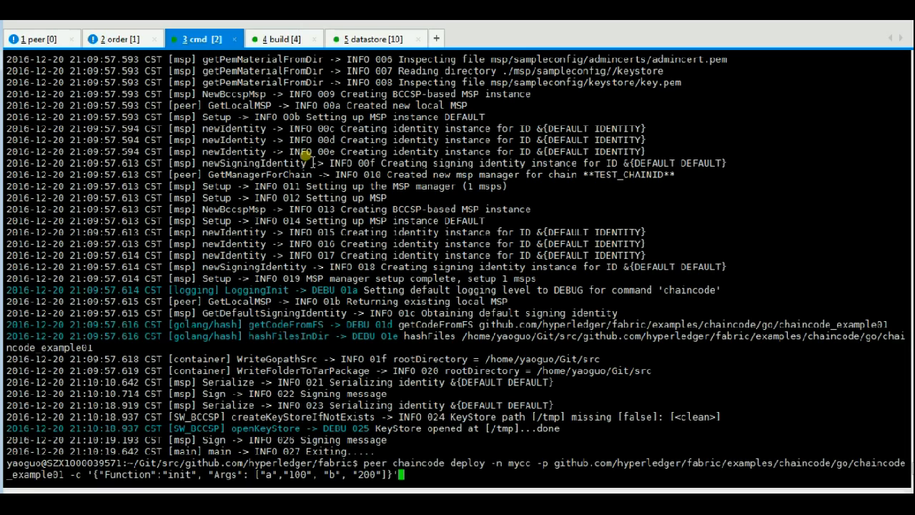
Query mycc with Function 'query' and Args ['a'], which returns an invoke-function error
text(peer chaincode query -n mycc  -c '{"Function":"query", "Args": ["a"]}')
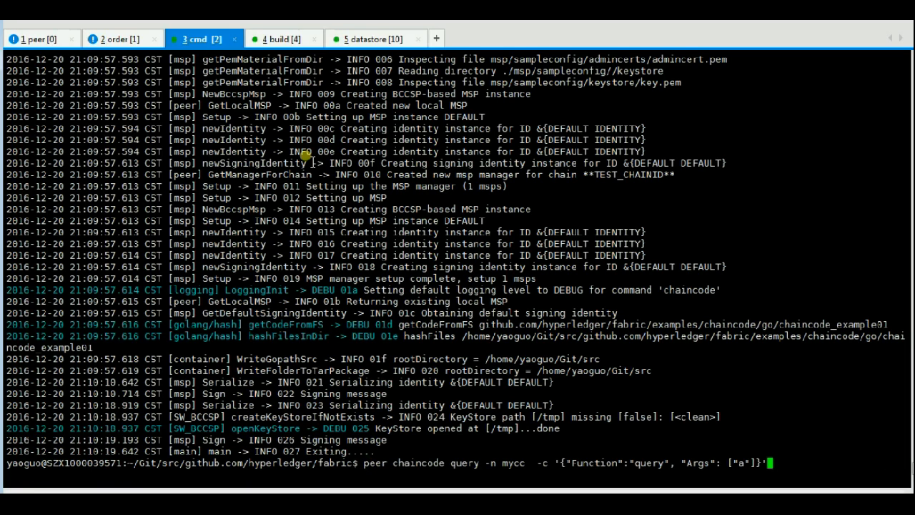
key(Return)
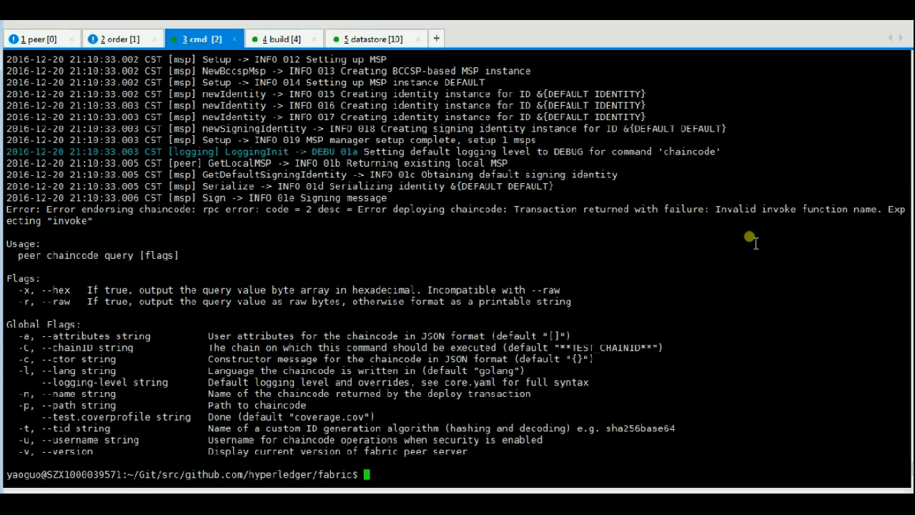
Clear the screen and upgrade mycc to chaincode_example02 with a=150, b=250
text(peer chaincode deploy -n mycc -p github.com/hyperledger/fabric/examples/chaincode/go/chaincode_example01 -c '{"Function":"init", "Args": ["a","100", "b", "200"]}')
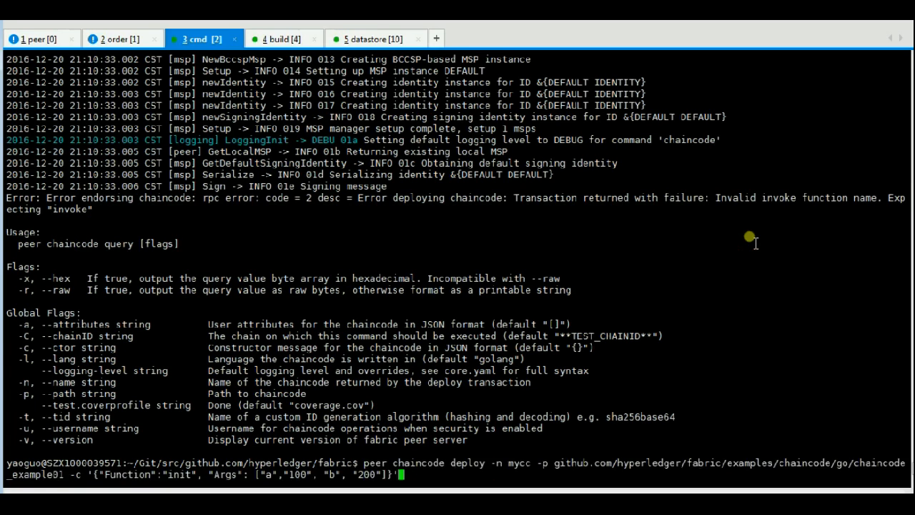
text(clear)
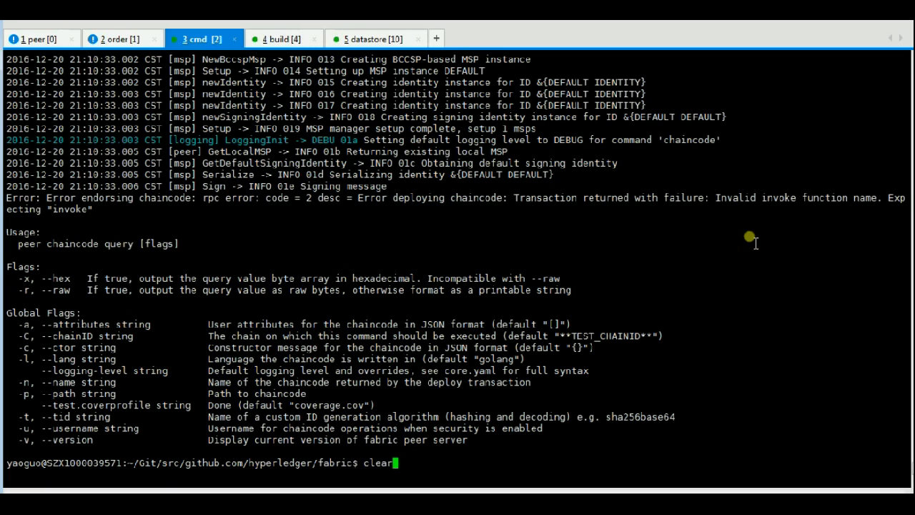
text(peer chaincode upgrade -n mycc -p github.com/hyperledger/fabric/examples/chaincode/go/chaincode_example02 -c '{"Function":"init", "Args": ["a","150", "b", "250"]}')
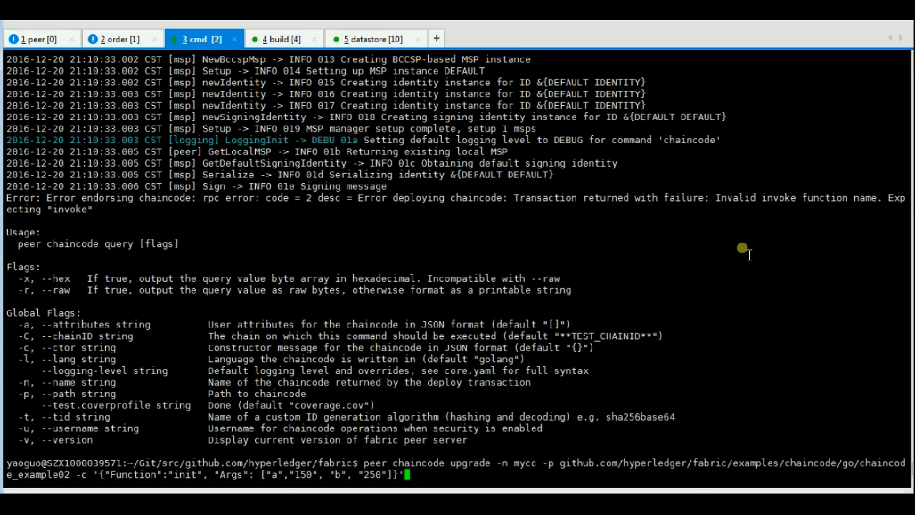
key(Return)
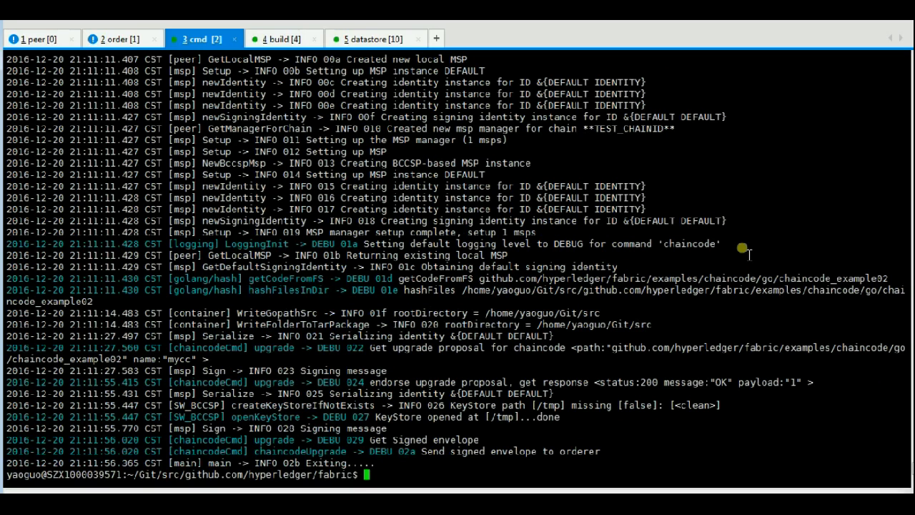
mouse_move(748, 272)
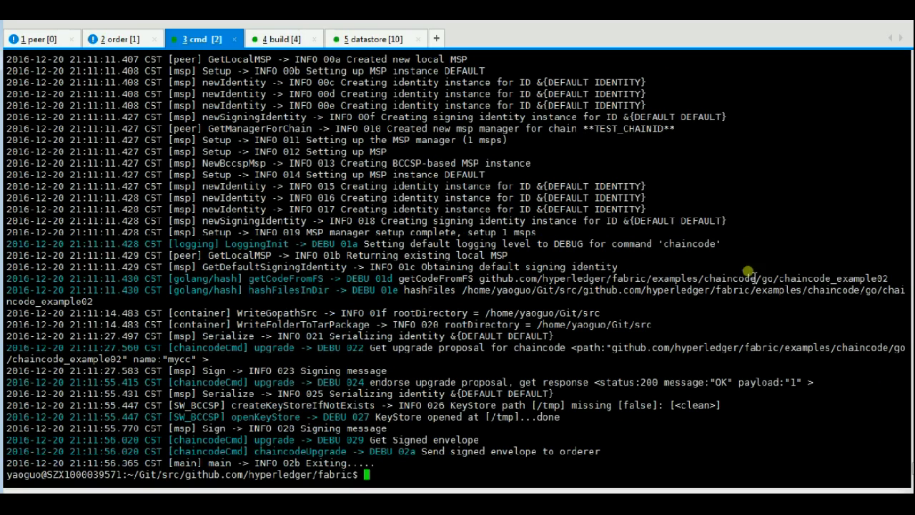
mouse_move(641, 389)
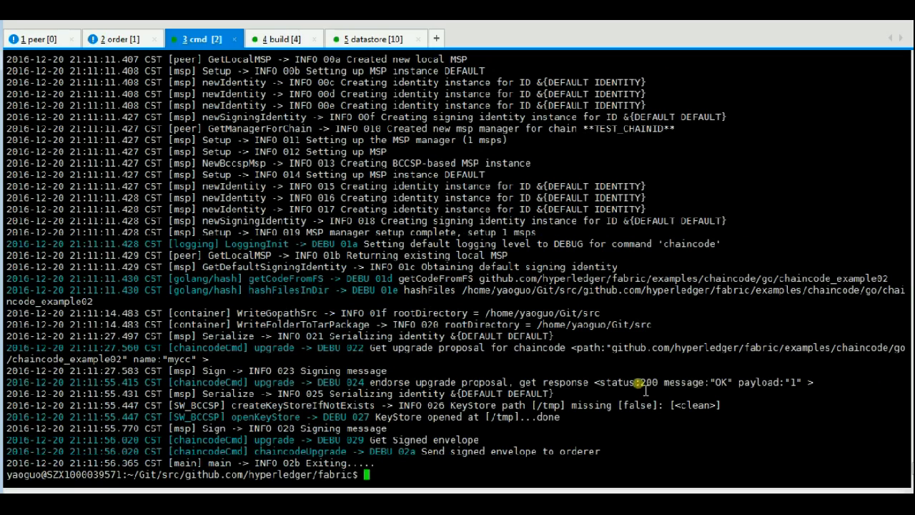
mouse_move(664, 381)
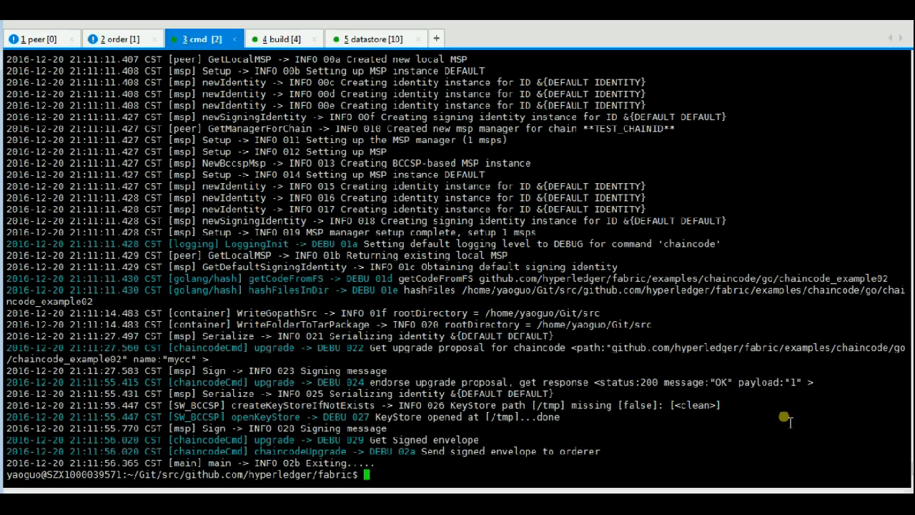
Re-run the mycc query for a, now returning Query Result 150
text(peer chaincode query -n mycc  -c '{"Function":"query", "Args": ["a"]}')
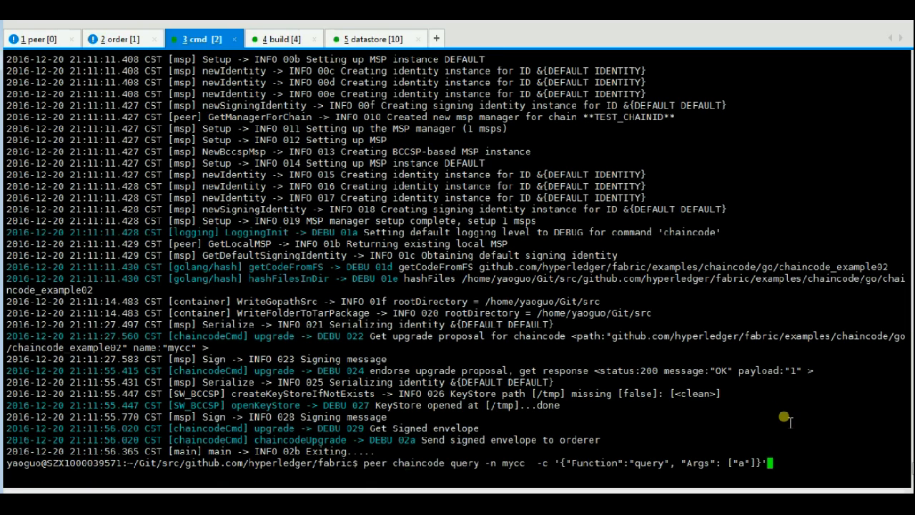
key(Return)
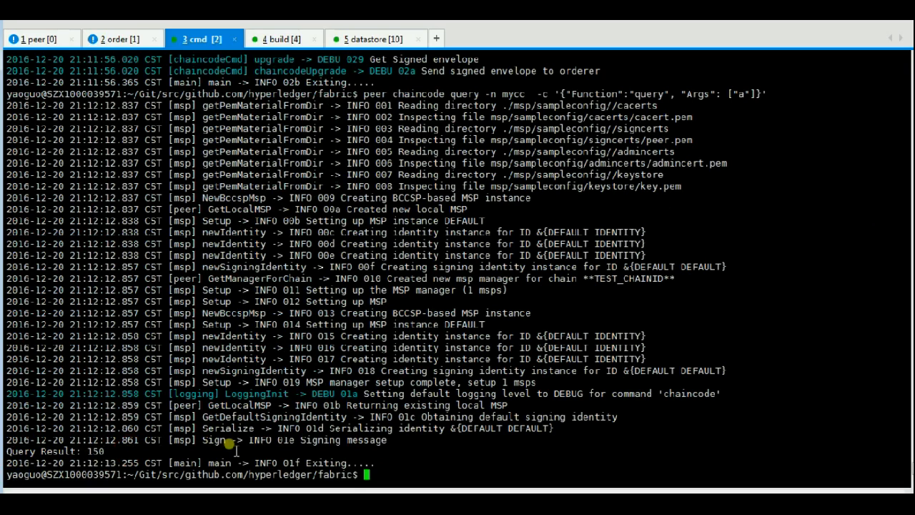
mouse_move(427, 395)
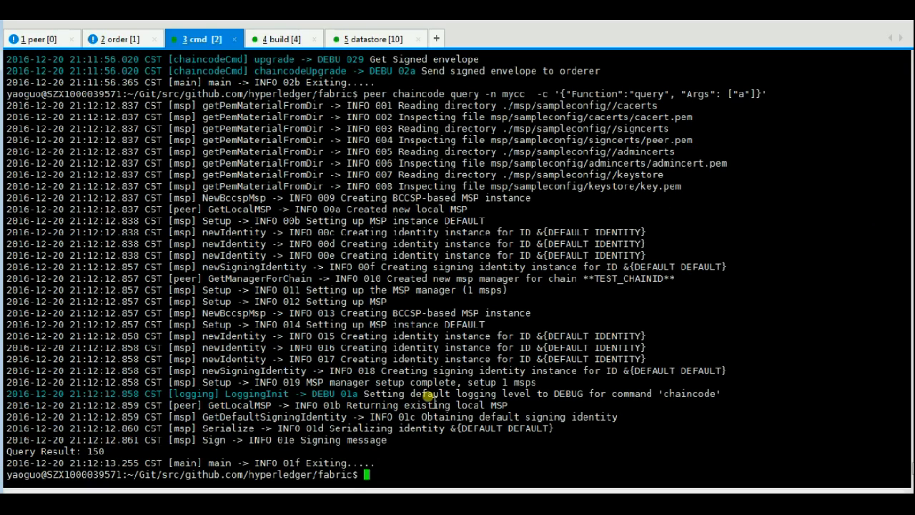
Run an upgrade of nonexistent mycc1 to chaincode_example02 with a=150, b=250
text(peer chaincode upgrade -n mycc -p github.com/hyperledger/fabric/examples/chaincode/go/chaincode_example02 -c '{"Function":"init", "Args": ["a","150", "b", "250"]}')
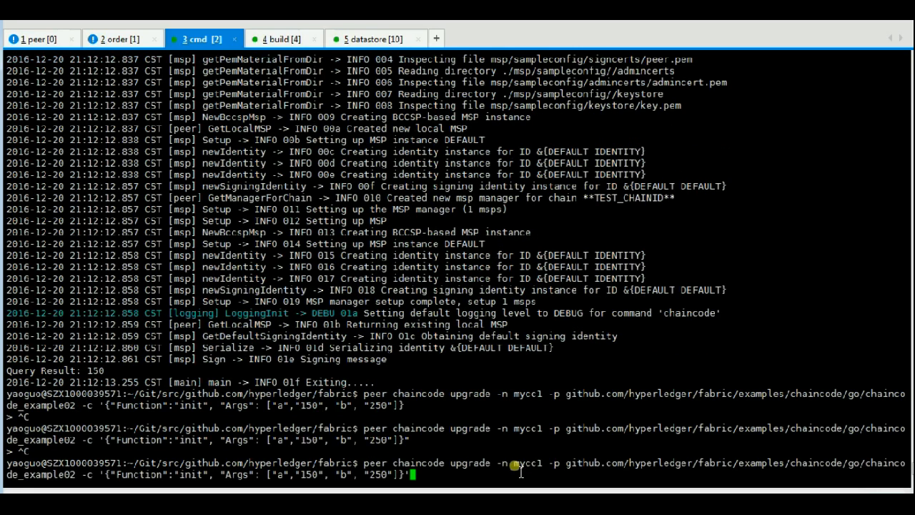
key(Return)
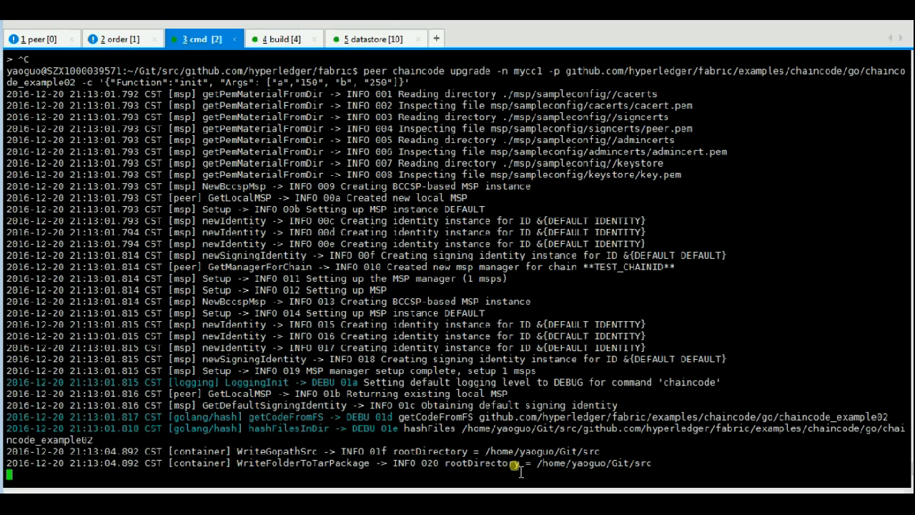
mouse_move(586, 352)
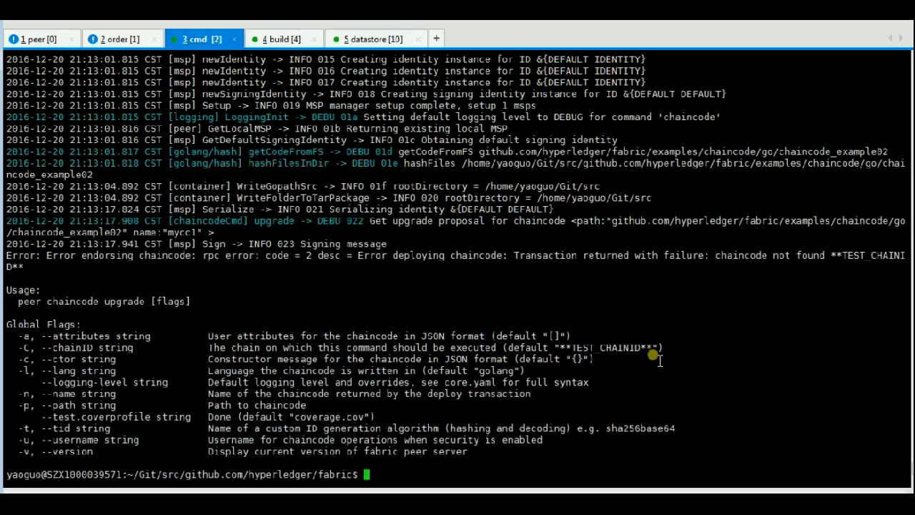
mouse_move(733, 266)
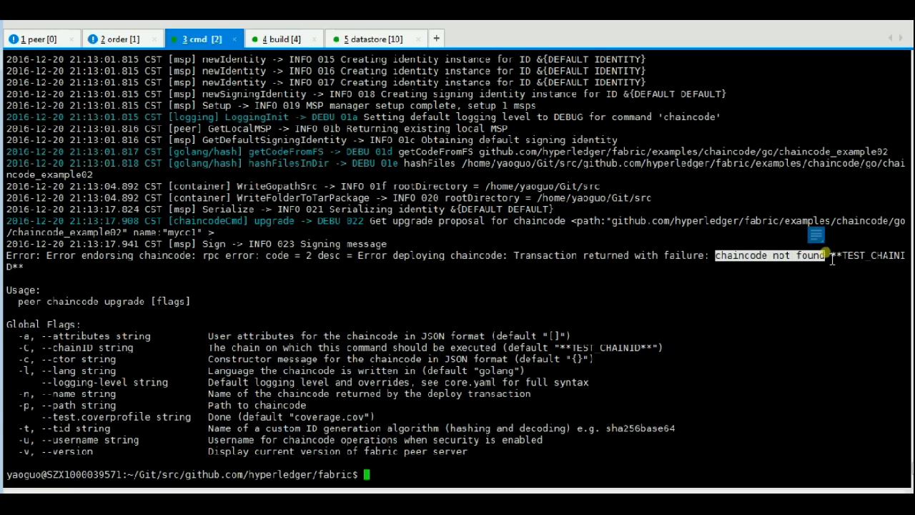
mouse_move(830, 302)
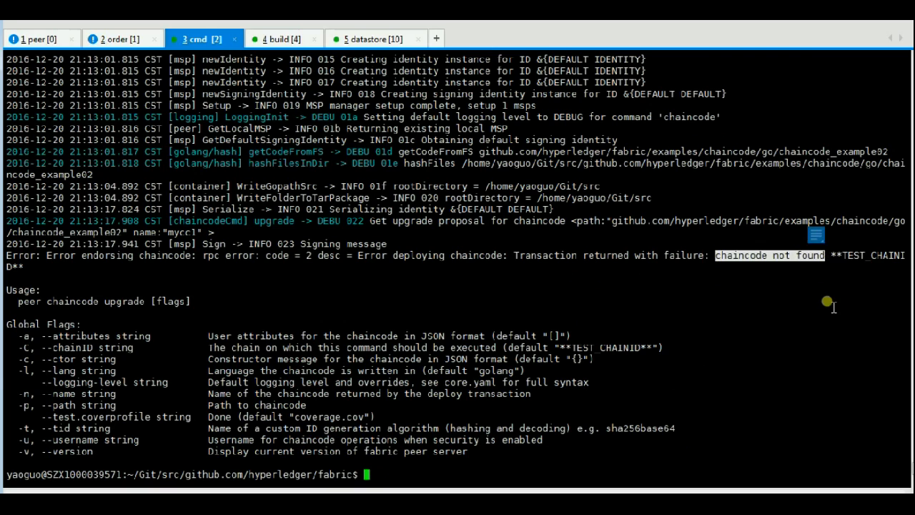
mouse_move(806, 321)
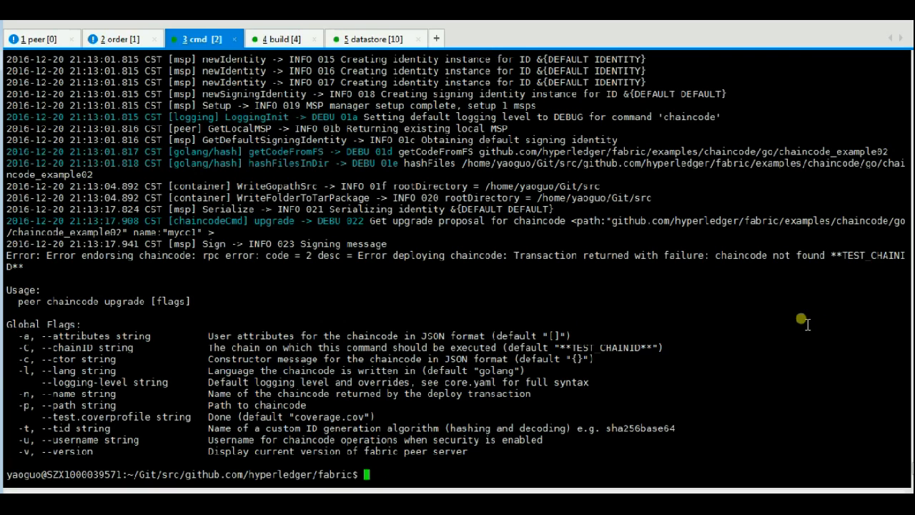